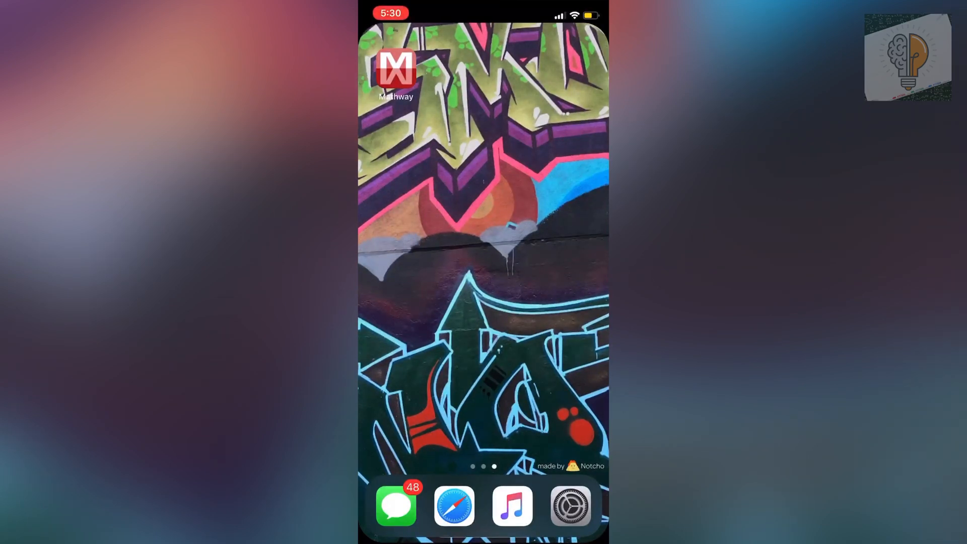
Launch the Mathway app from the iOS Home Screen.
{"action": "left_click", "coordinate": [395, 68]}
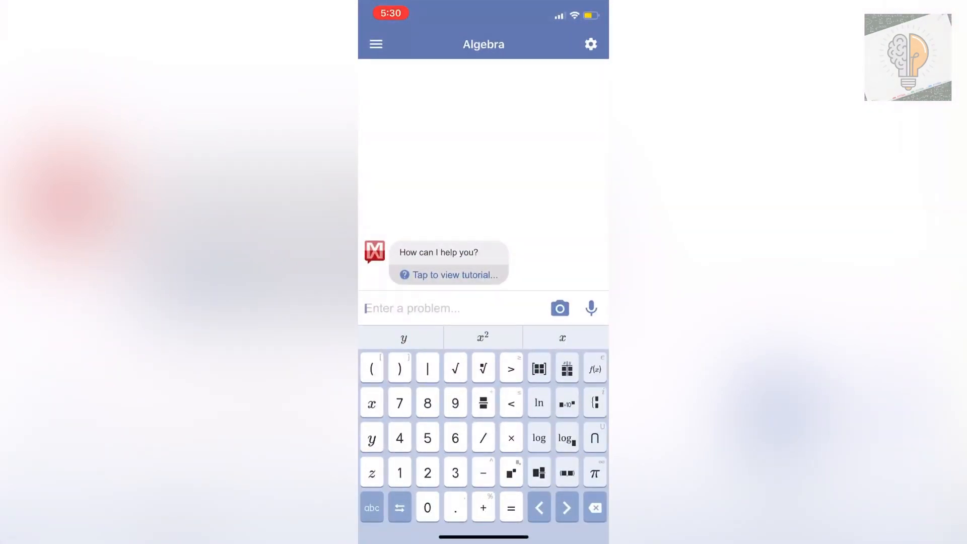
Open Mathway's help option to load mathway.zendesk.com in Safari.
{"action": "left_click", "coordinate": [589, 44]}
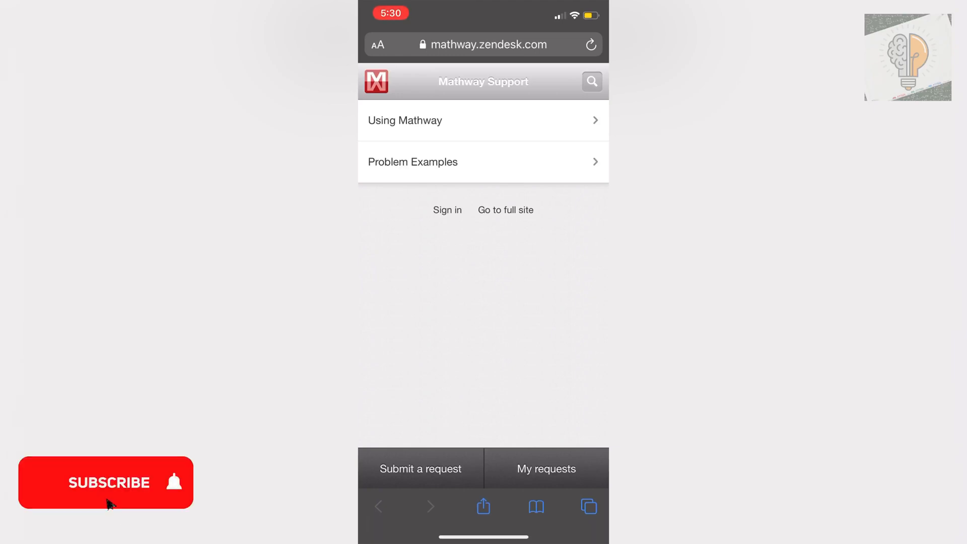
Start a new support request and type the 'Testemail@g…' contact email address.
{"action": "left_click", "coordinate": [105, 483]}
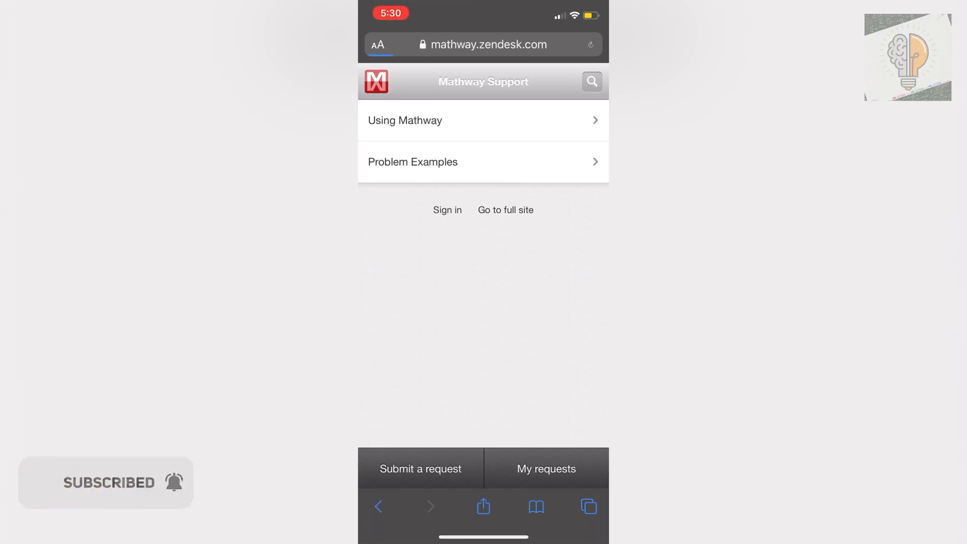
{"action": "left_click", "coordinate": [420, 469]}
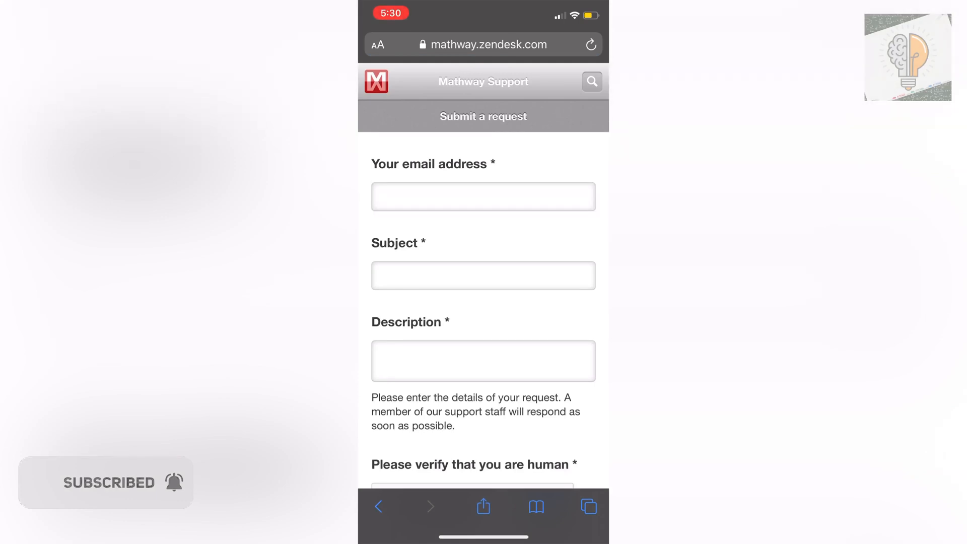
{"action": "left_click", "coordinate": [483, 196]}
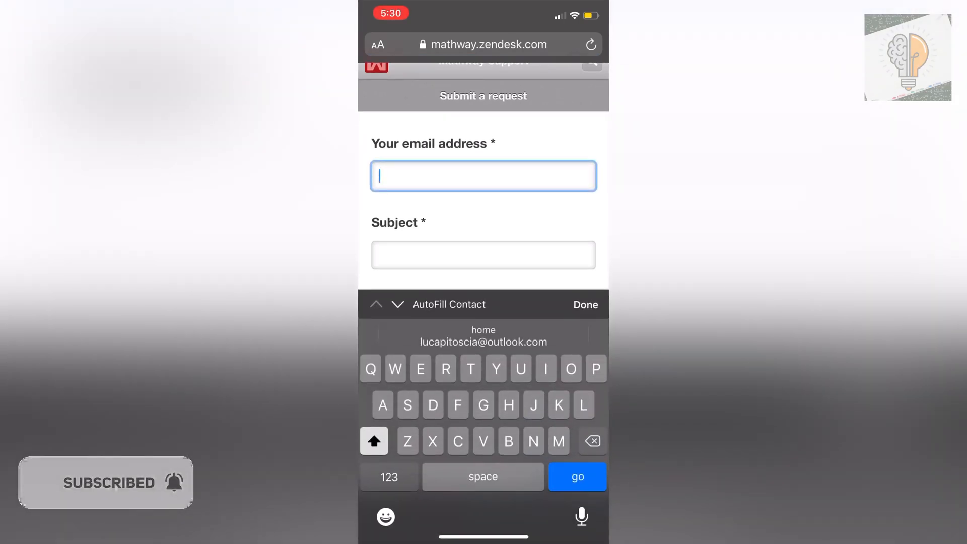
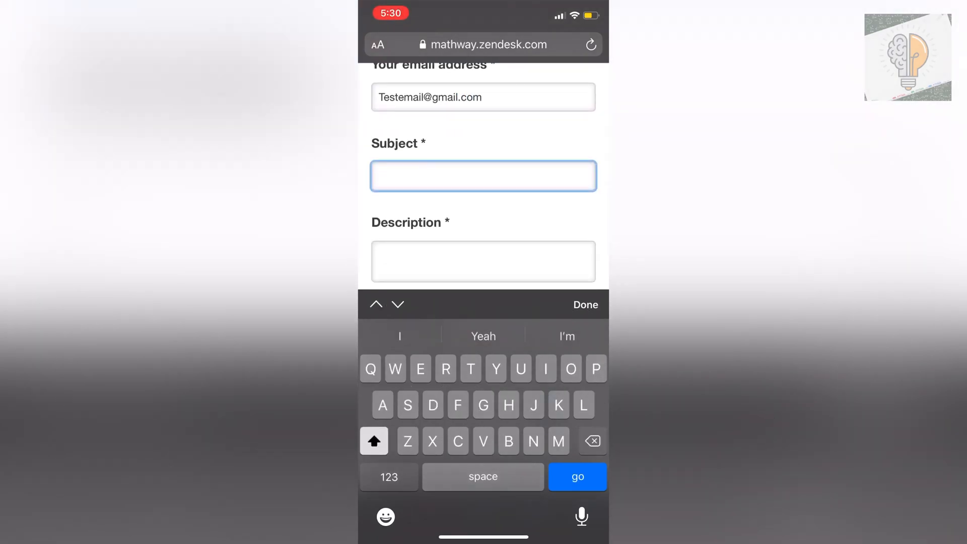
Enter subject 'Account removal' and a description asking to delete the account and its data.
{"action": "type", "text": "I would i"}
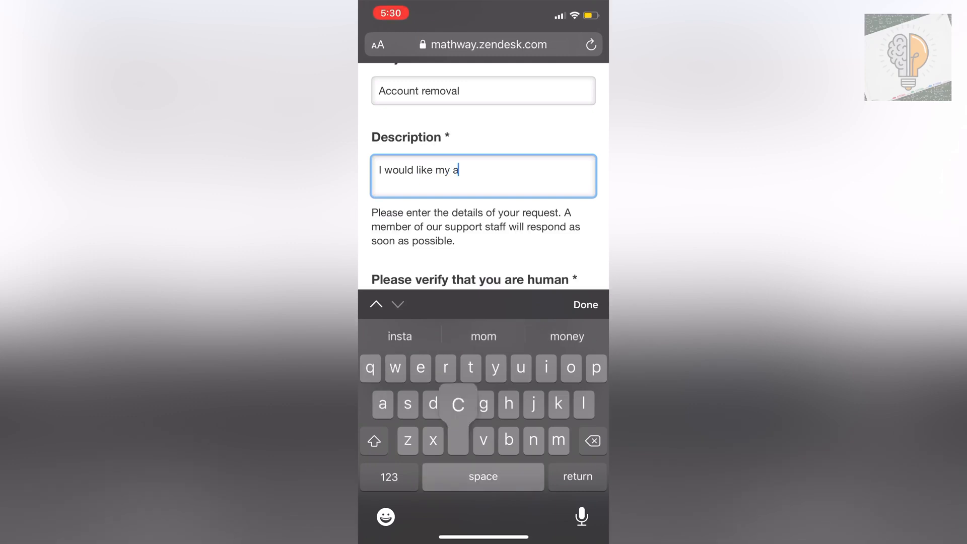
{"action": "type", "text": "ccount deleted"}
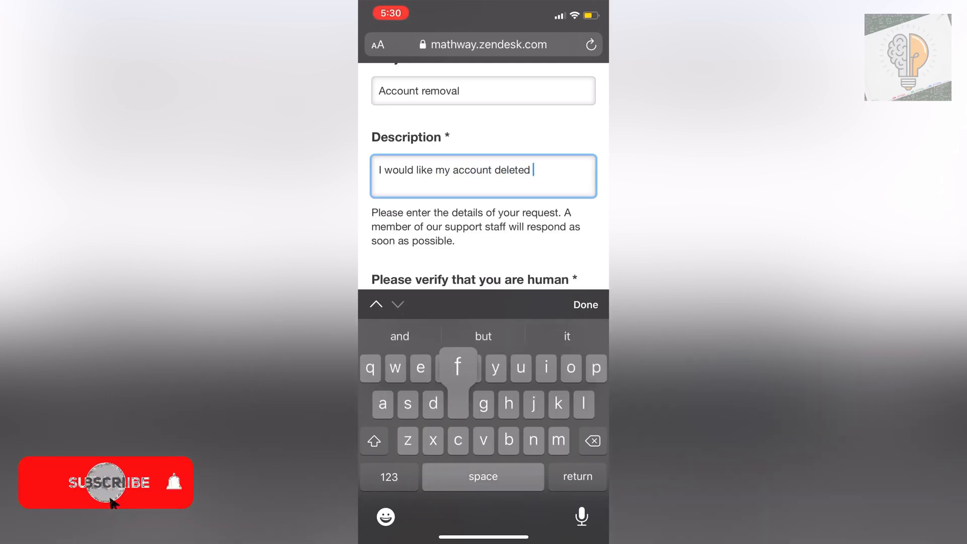
{"action": "type", "text": "from your dataa"}
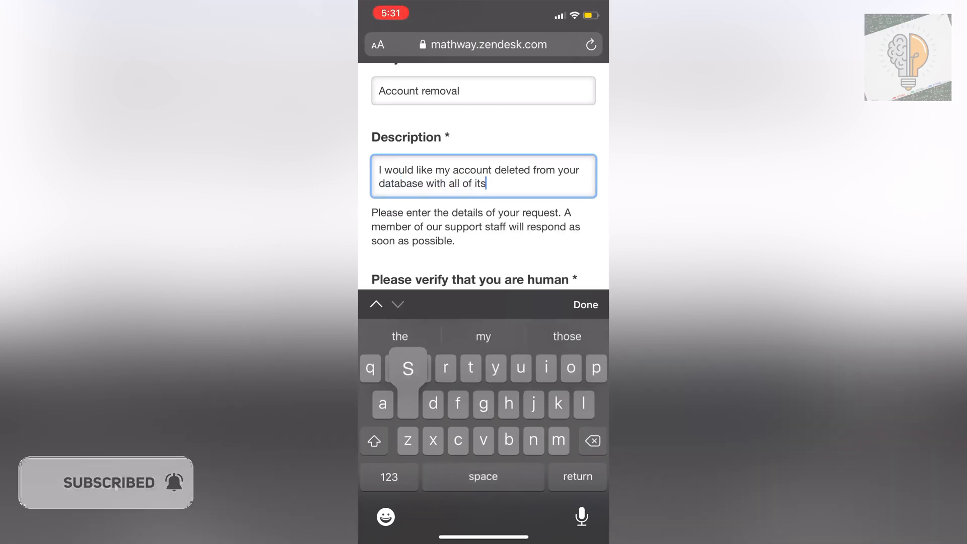
{"action": "type", "text": "data"}
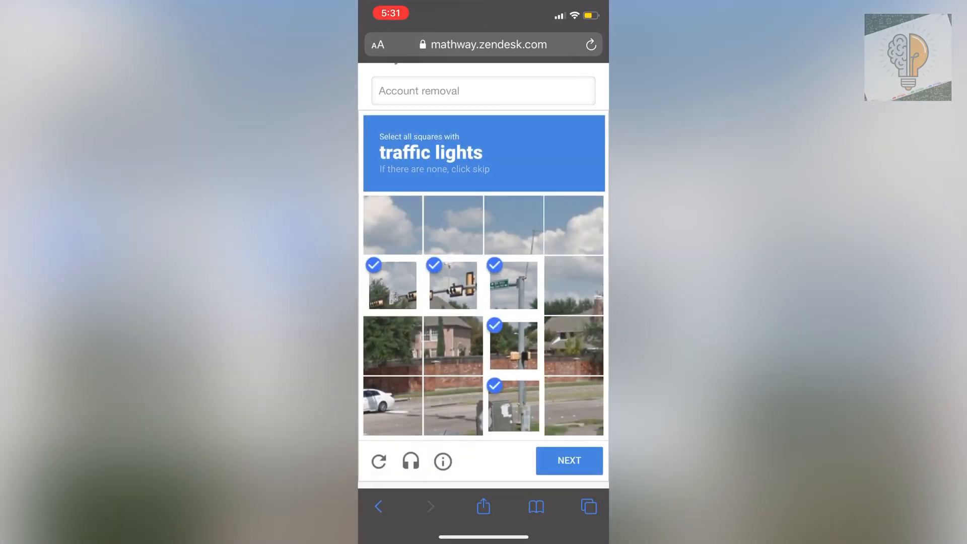
Pass the reCAPTCHA by selecting traffic light and crosswalk squares, then verifying.
{"action": "left_click", "coordinate": [568, 460]}
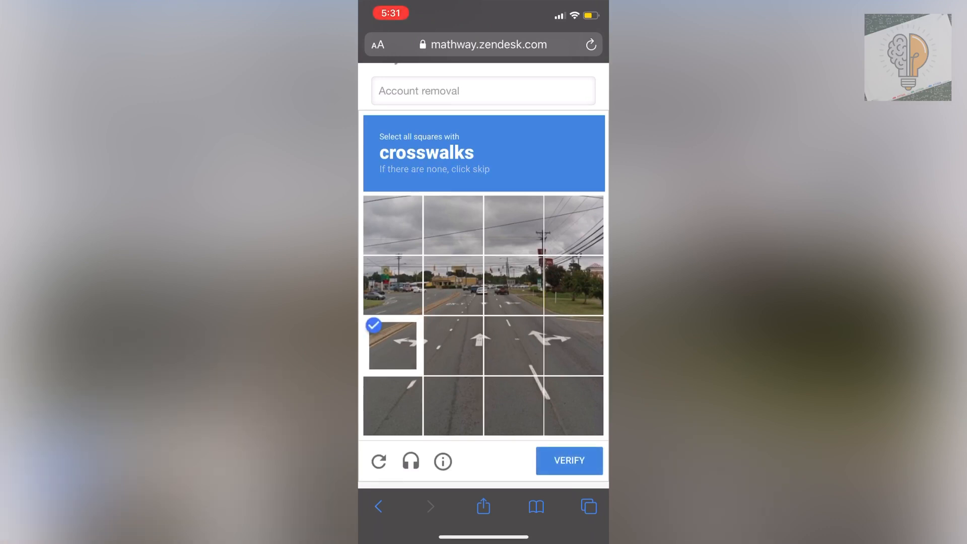
{"action": "left_click", "coordinate": [573, 346]}
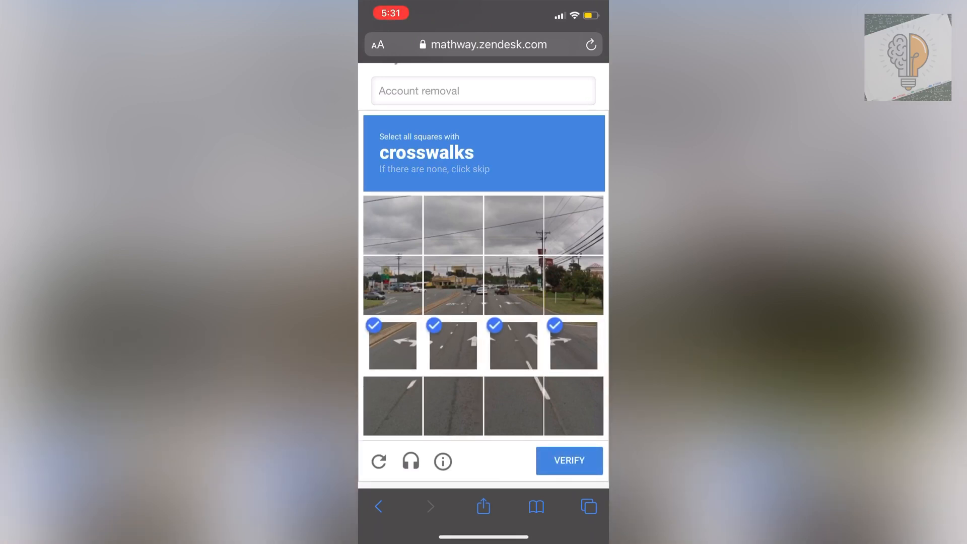
{"action": "left_click", "coordinate": [568, 461]}
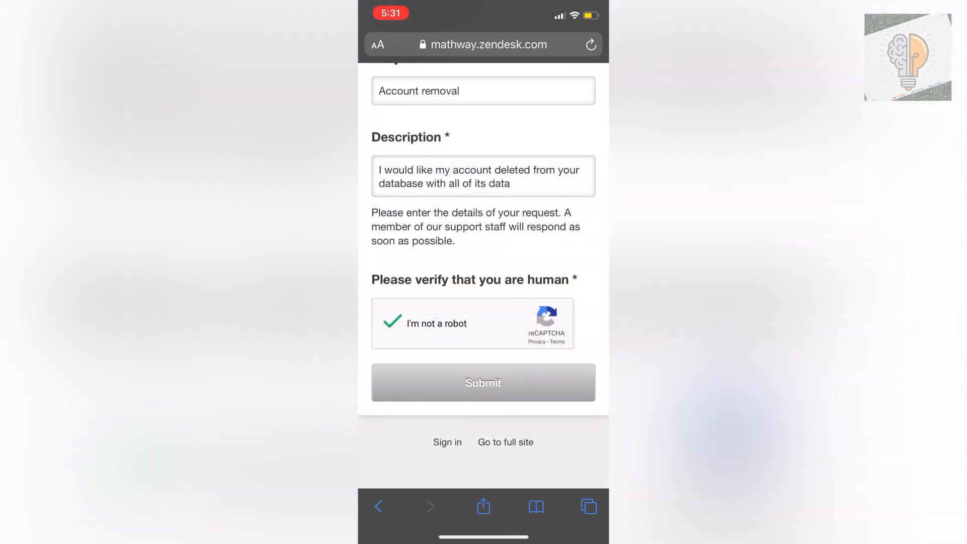
Submit the account-removal request form.
{"action": "left_click", "coordinate": [483, 382]}
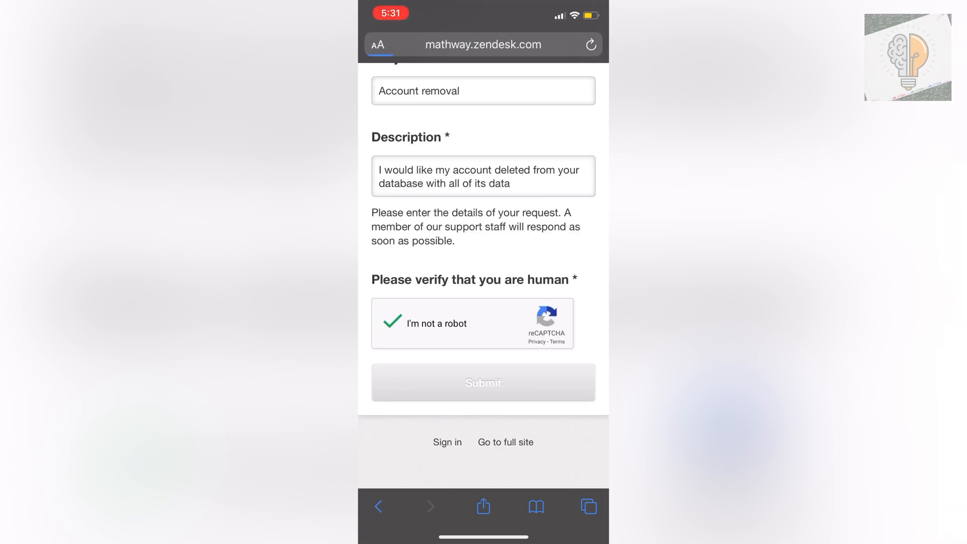
{"action": "left_click", "coordinate": [483, 382]}
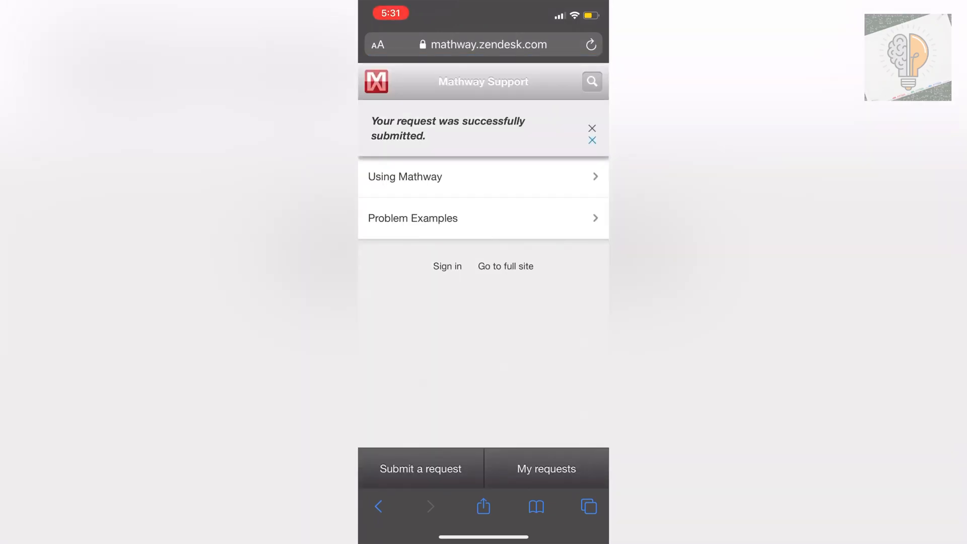